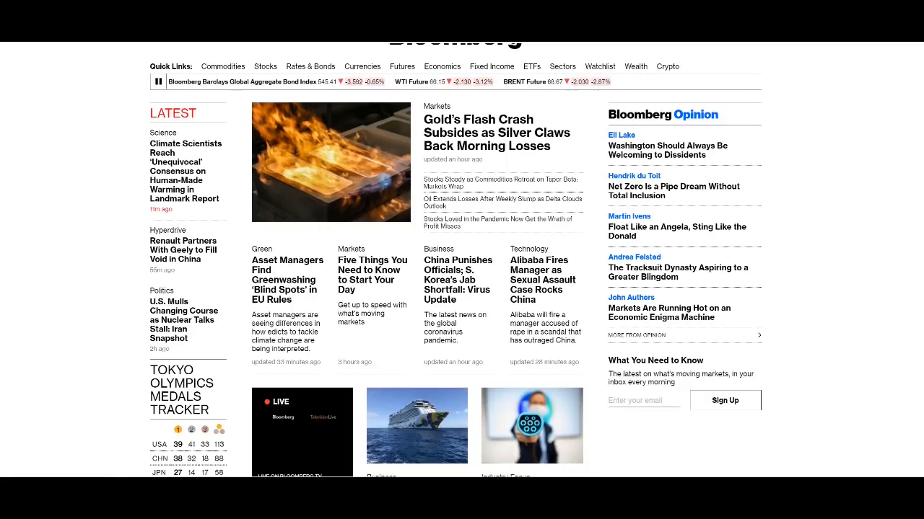
- Go to the 'Gold's Flash Crash Subsides' article from the homepage headline
scroll(left, 3)
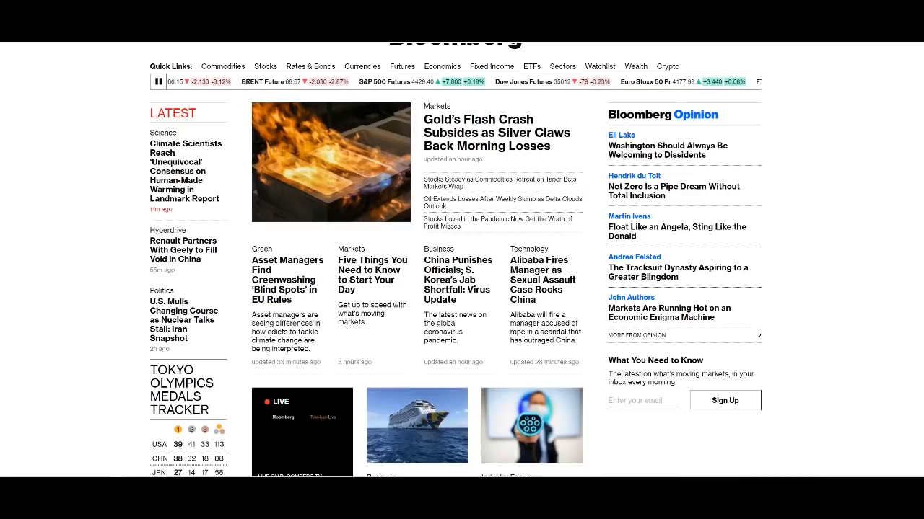
click(477, 133)
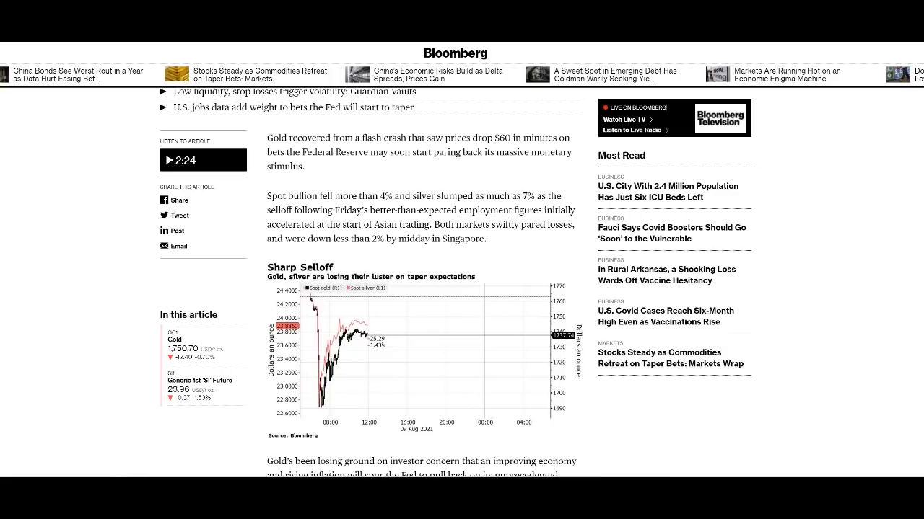
- Move down the gold article past the newsletter signup to the Flash Crash price-and-volume chart
scroll(down, 3)
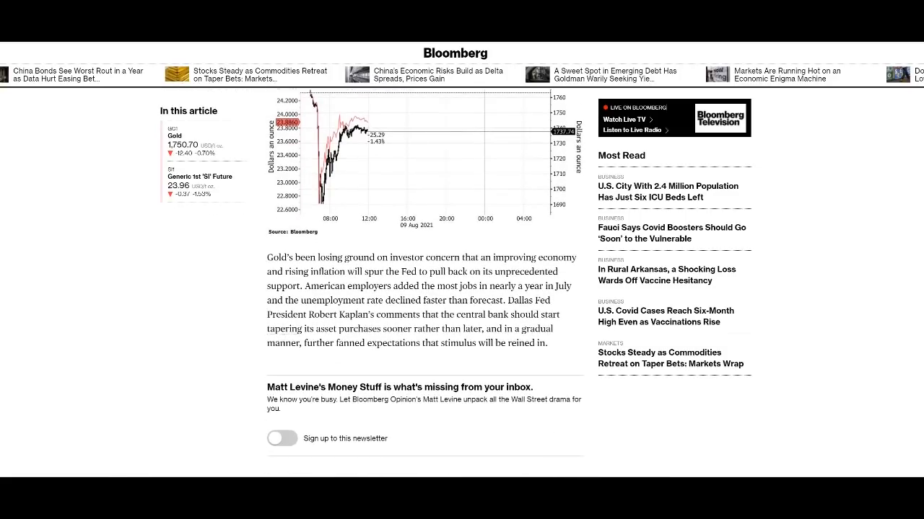
scroll(down, 3)
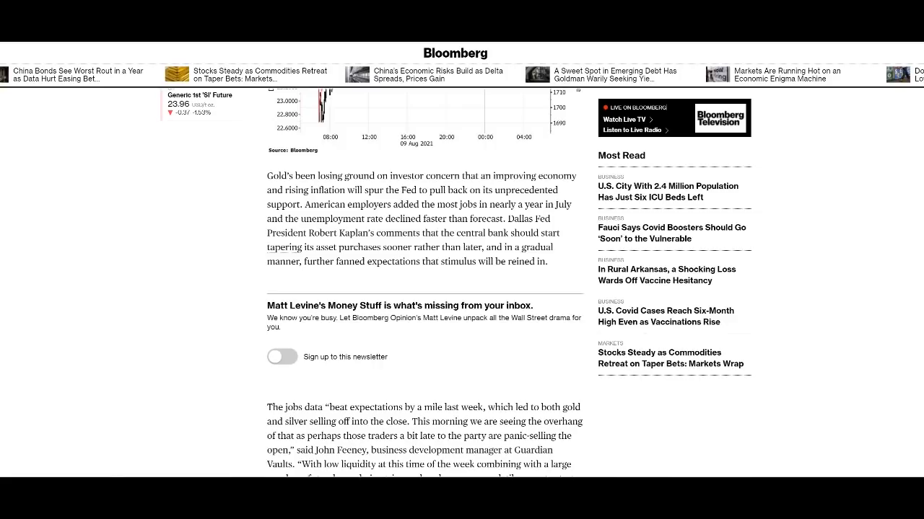
scroll(down, 3)
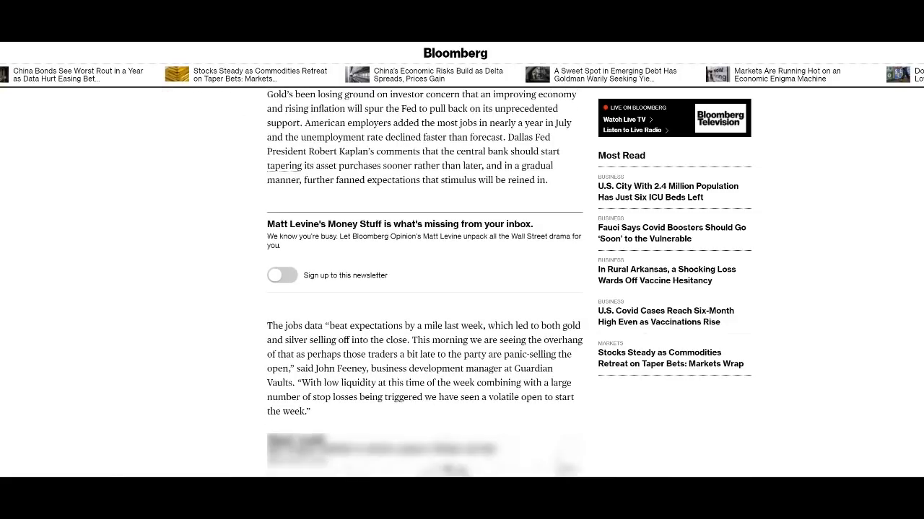
scroll(down, 3)
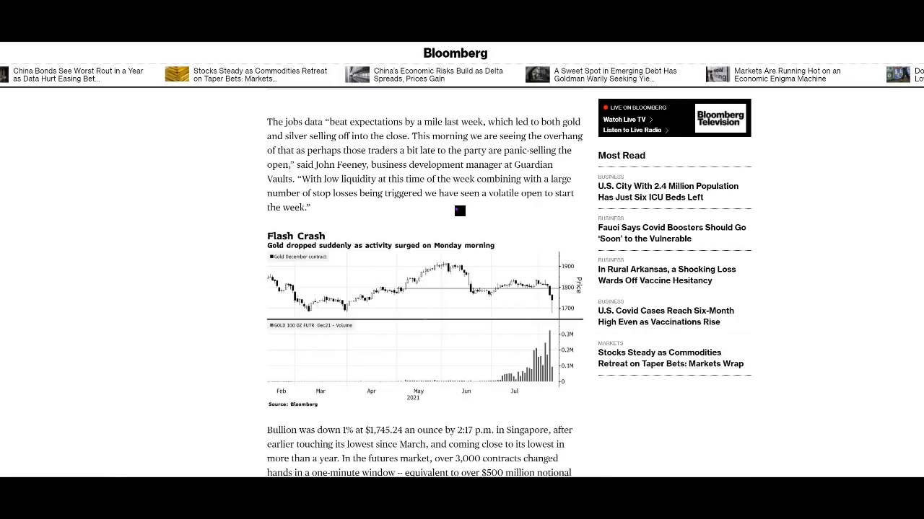
- Continue down the gold article before returning to the Bloomberg homepage
scroll(down, 3)
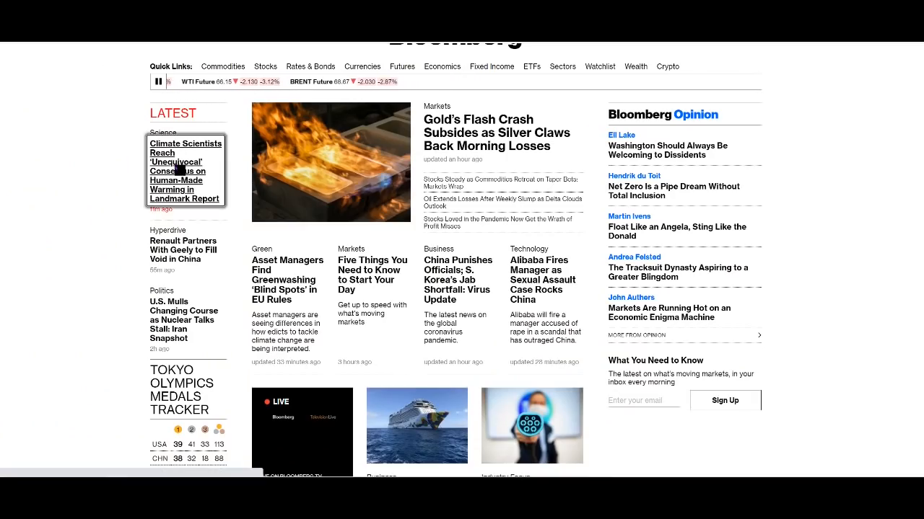
- Go to the 'Climate Scientists Reach Unequivocal Consensus' Bloomberg Green article and read its opening
click(185, 171)
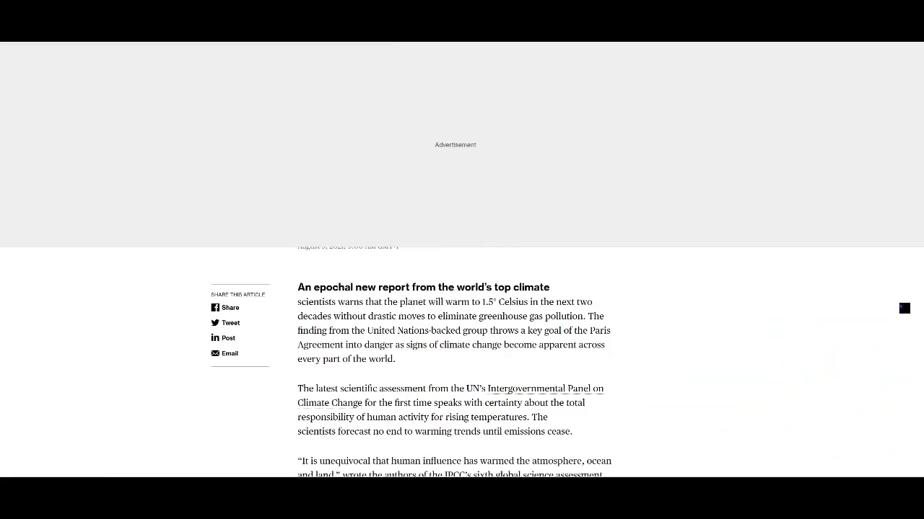
scroll(up, 3)
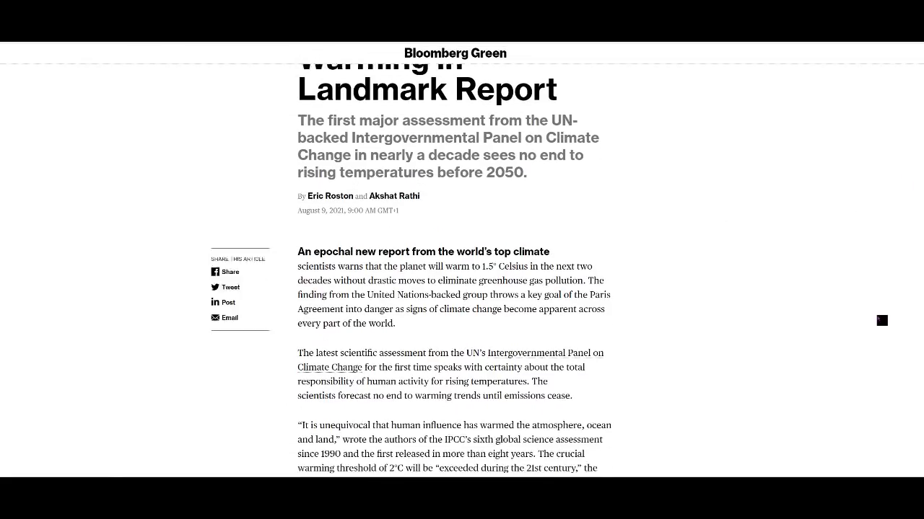
scroll(down, 3)
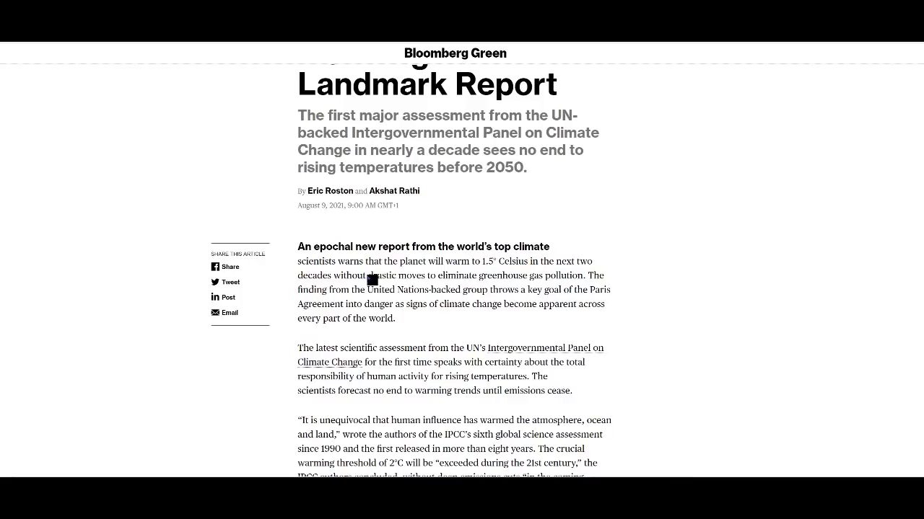
mouse_move(576, 283)
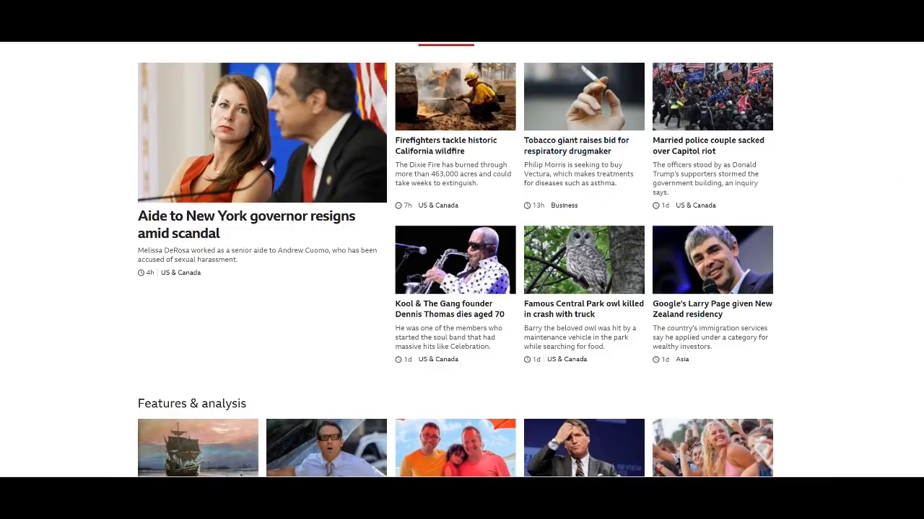
- Move down the BBC News latest-stories feed past the owl and Capitol riot articles
scroll(down, 3)
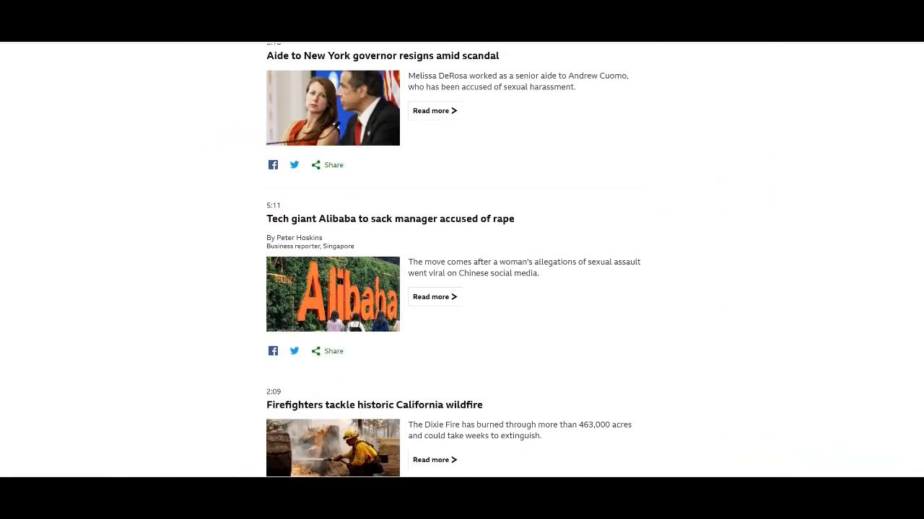
scroll(down, 3)
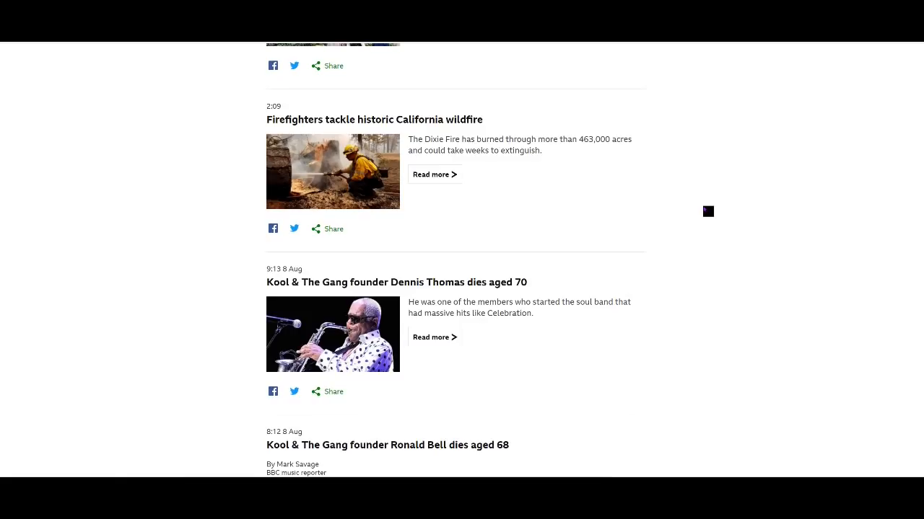
scroll(down, 3)
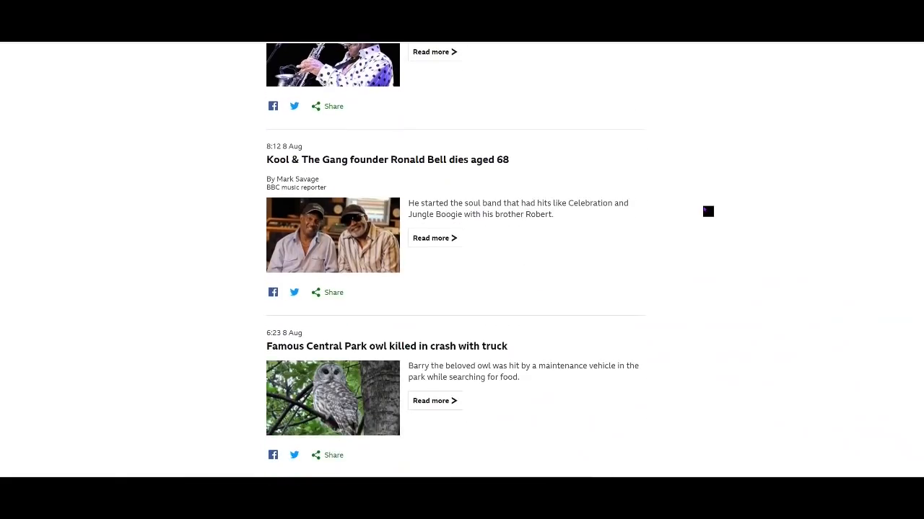
scroll(down, 3)
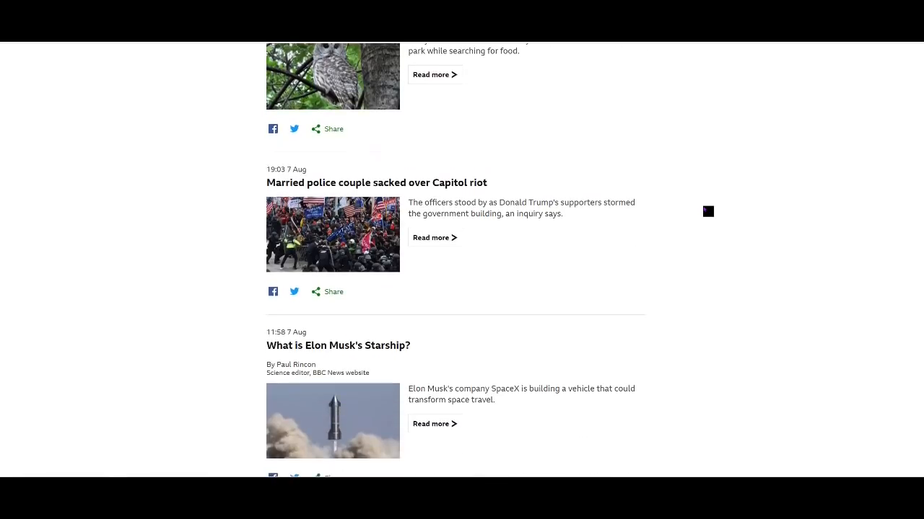
scroll(down, 3)
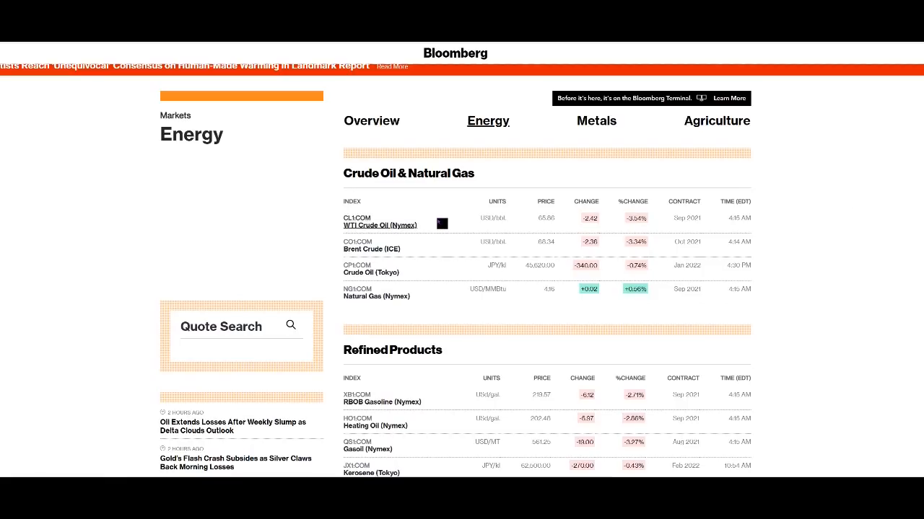
mouse_move(592, 227)
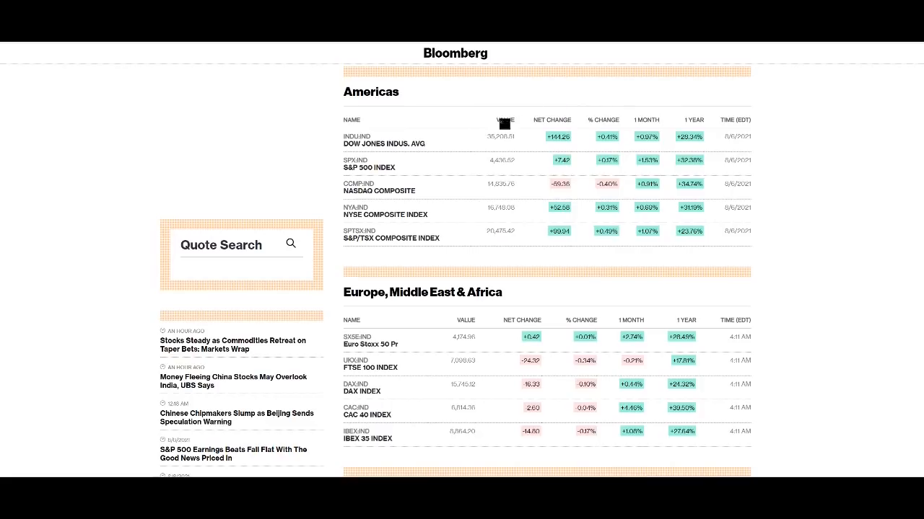
mouse_move(528, 224)
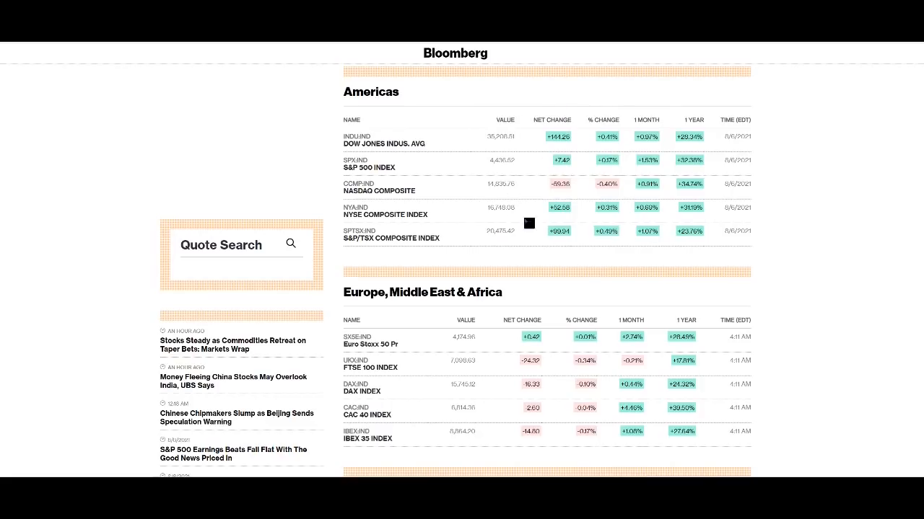
mouse_move(860, 188)
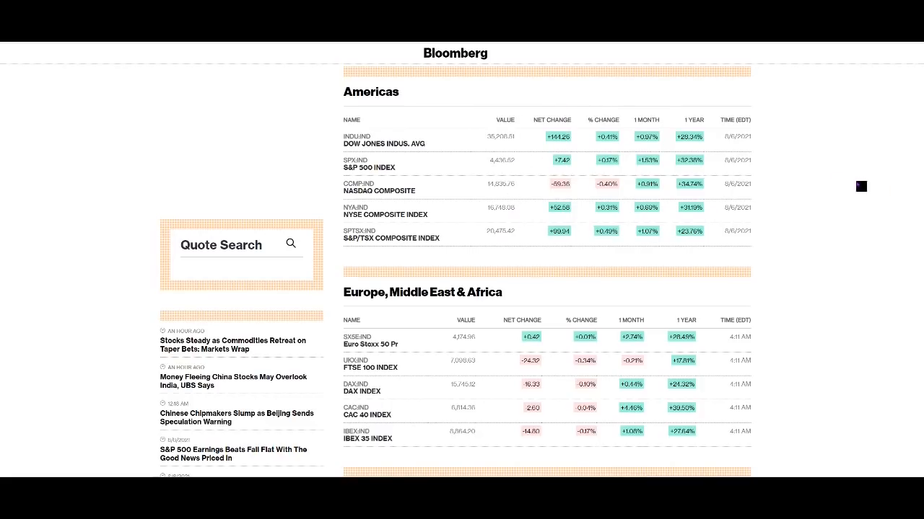
- Browse the Americas, EMEA and Asia Pacific index tables on the world stock indices page
scroll(down, 3)
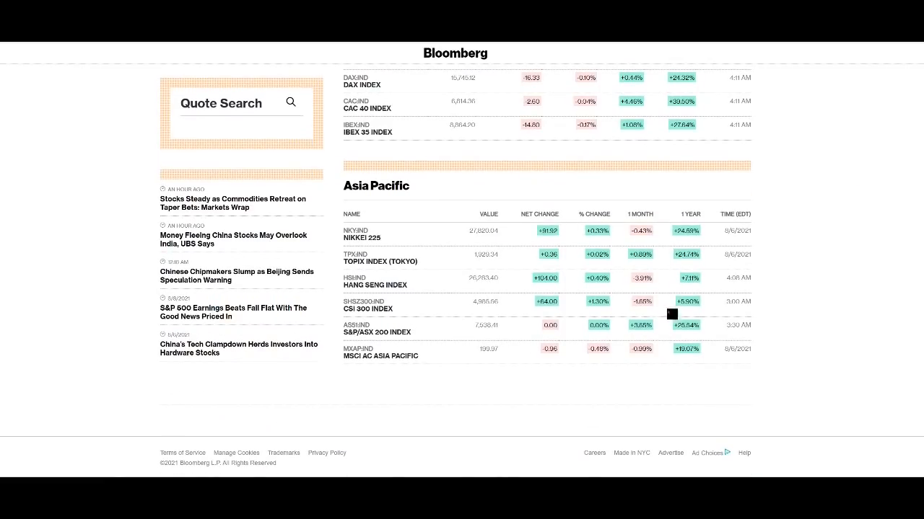
mouse_move(587, 243)
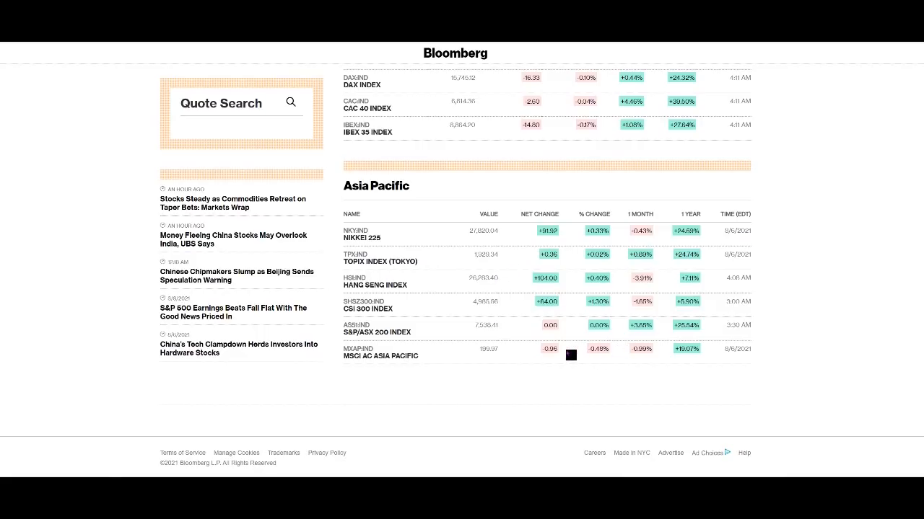
mouse_move(415, 316)
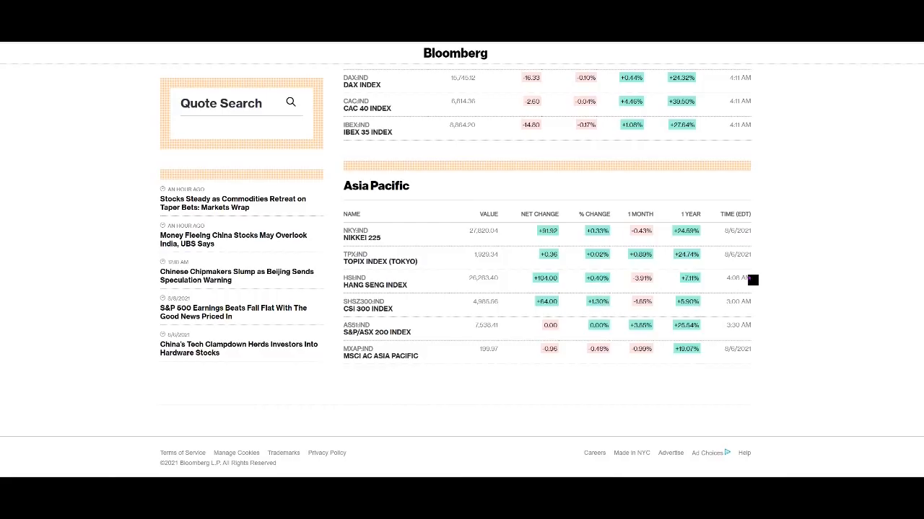
scroll(up, 3)
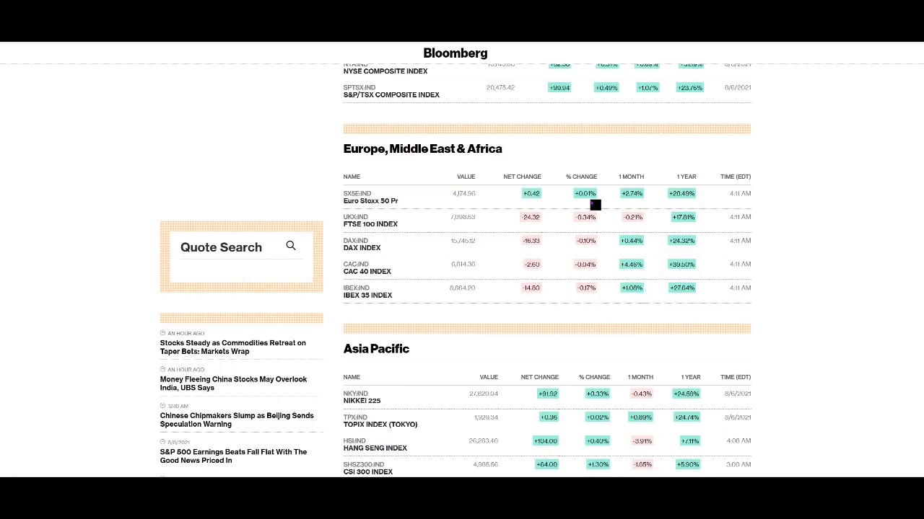
mouse_move(543, 311)
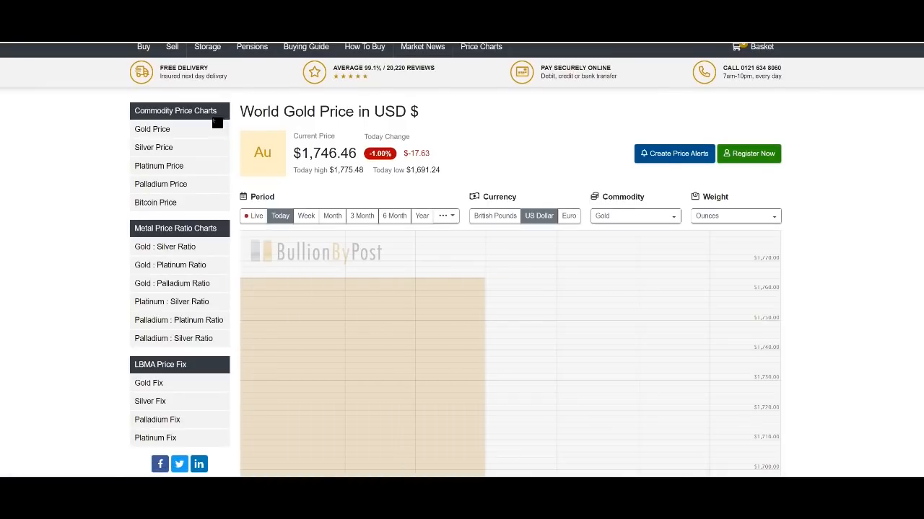
- View today's World Gold Price in USD chart showing gold at $1,746.46
scroll(down, 3)
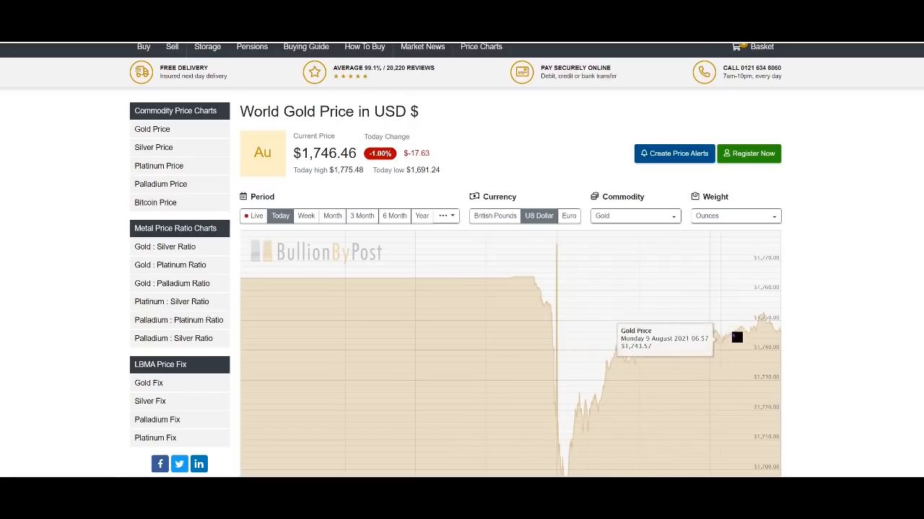
mouse_move(671, 359)
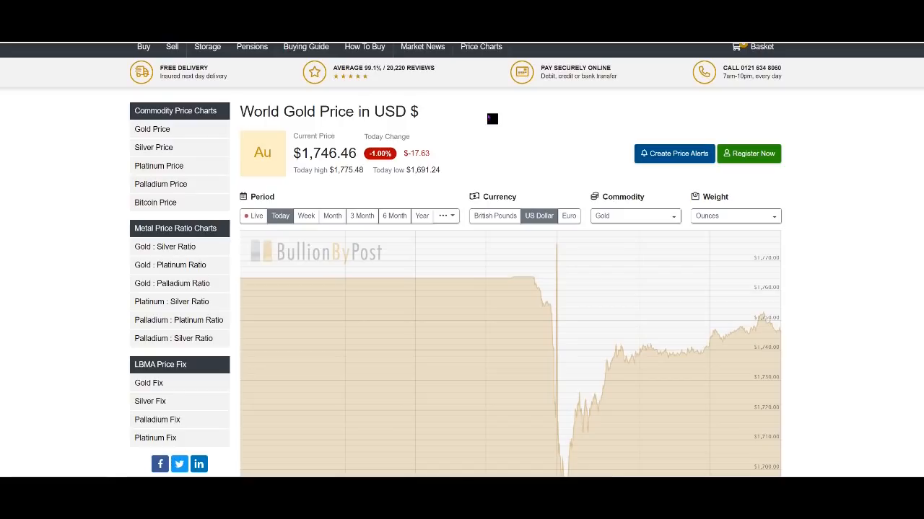
mouse_move(513, 83)
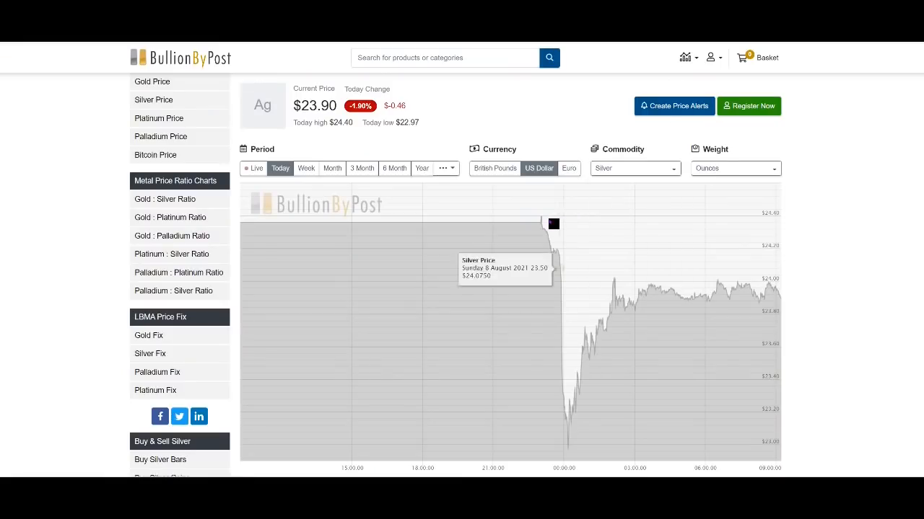
mouse_move(543, 229)
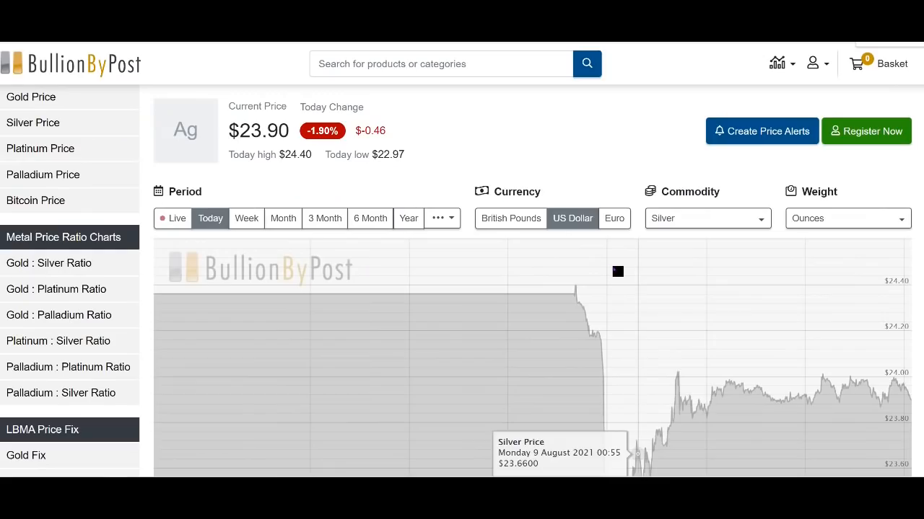
mouse_move(580, 302)
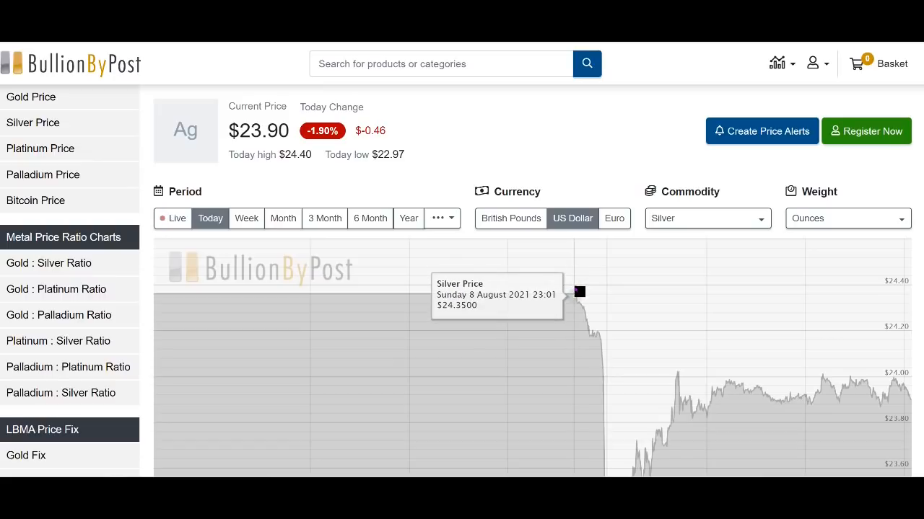
mouse_move(580, 292)
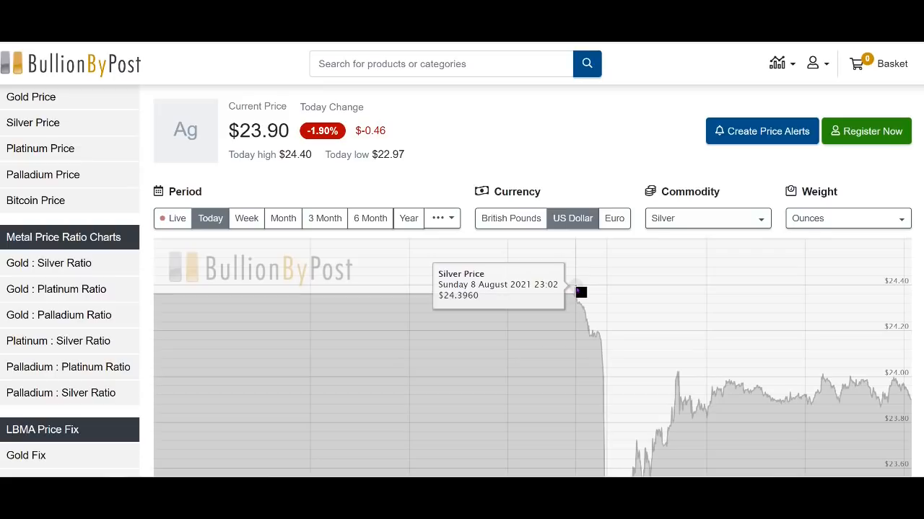
mouse_move(622, 406)
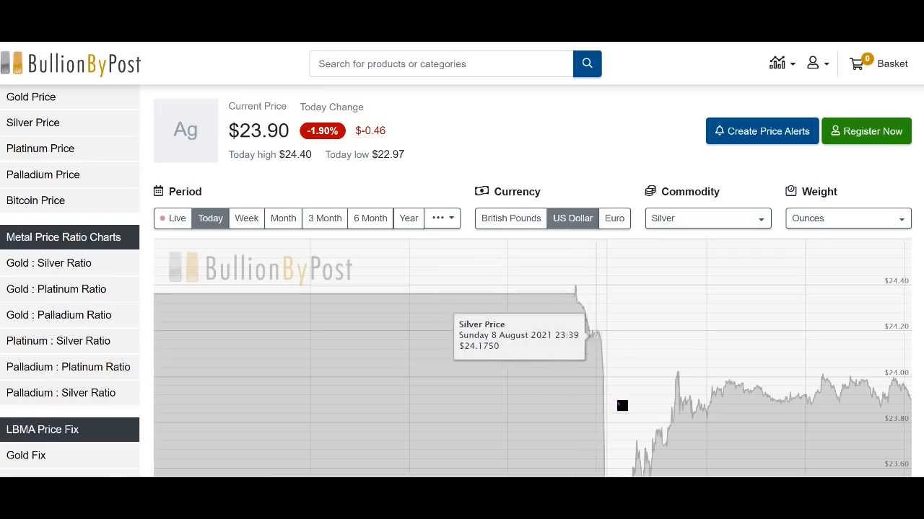
- View today's silver price chart in USD showing silver at $23.90, down 1.90%
scroll(down, 3)
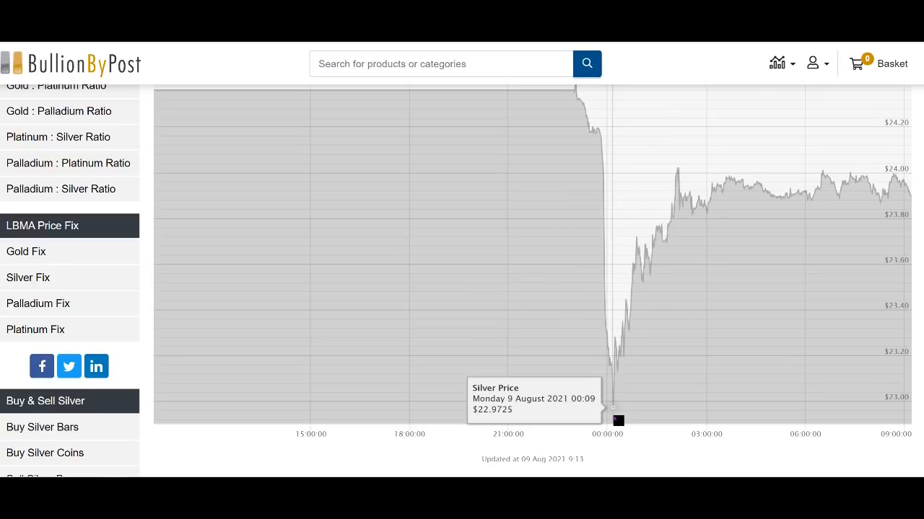
mouse_move(678, 199)
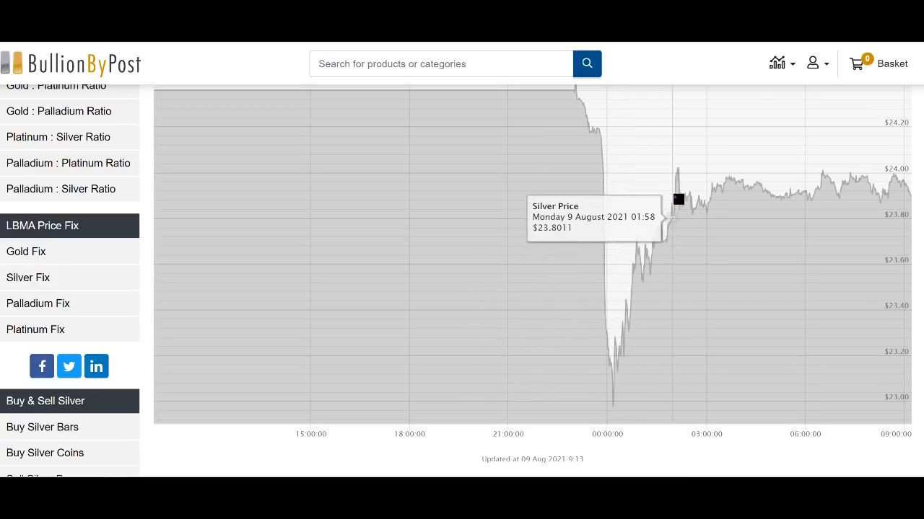
mouse_move(684, 175)
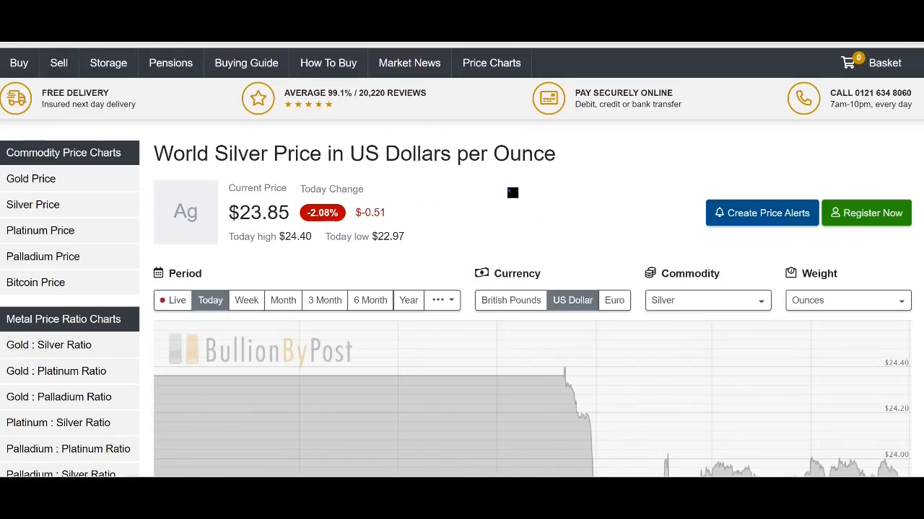
- View the refreshed World Silver Price page showing $23.85, down 2.08%
scroll(down, 3)
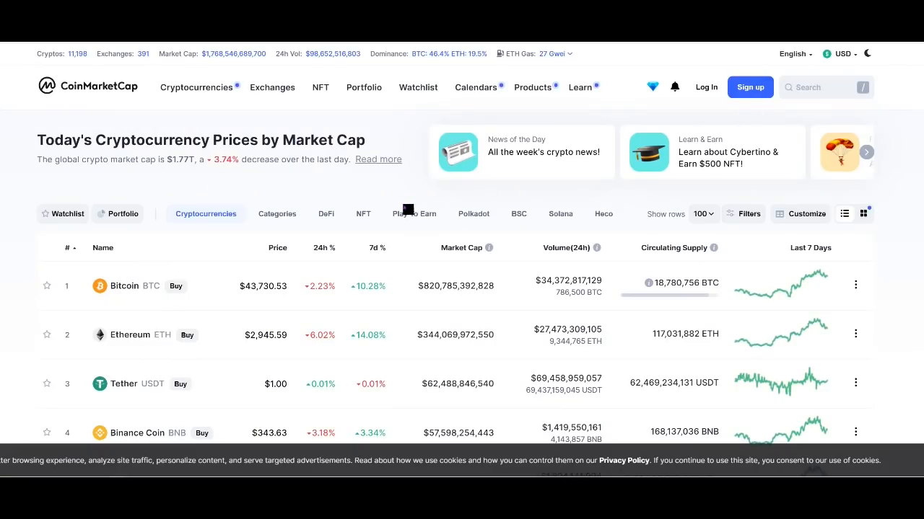
- Browse CoinMarketCap's prices-by-market-cap table led by Bitcoin, Ethereum and Tether
scroll(down, 3)
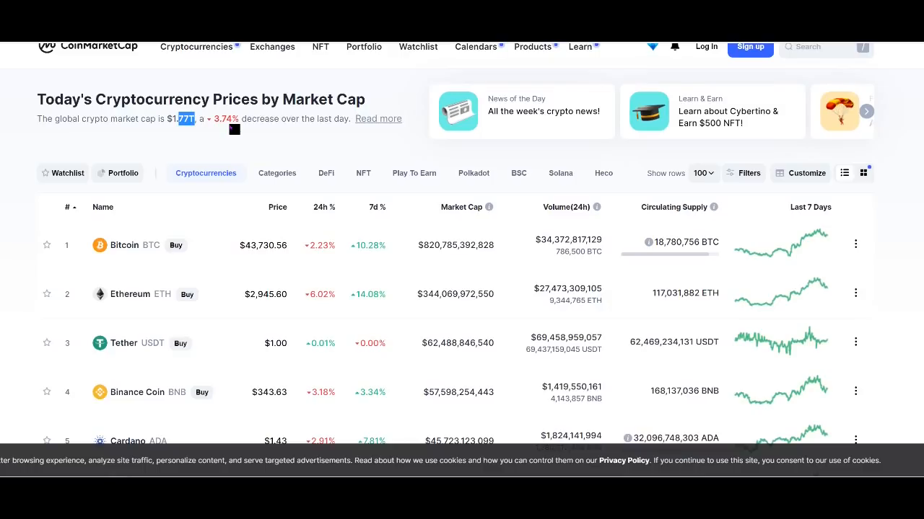
scroll(down, 3)
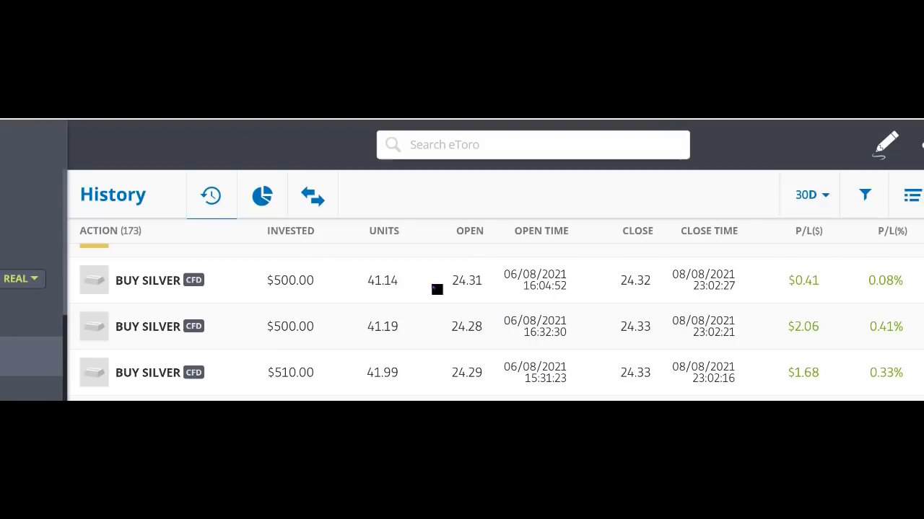
mouse_move(445, 289)
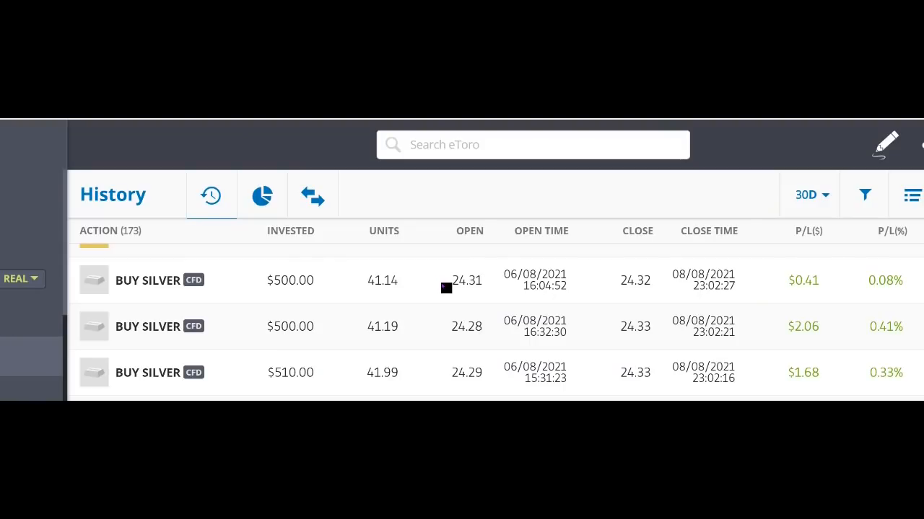
mouse_move(450, 285)
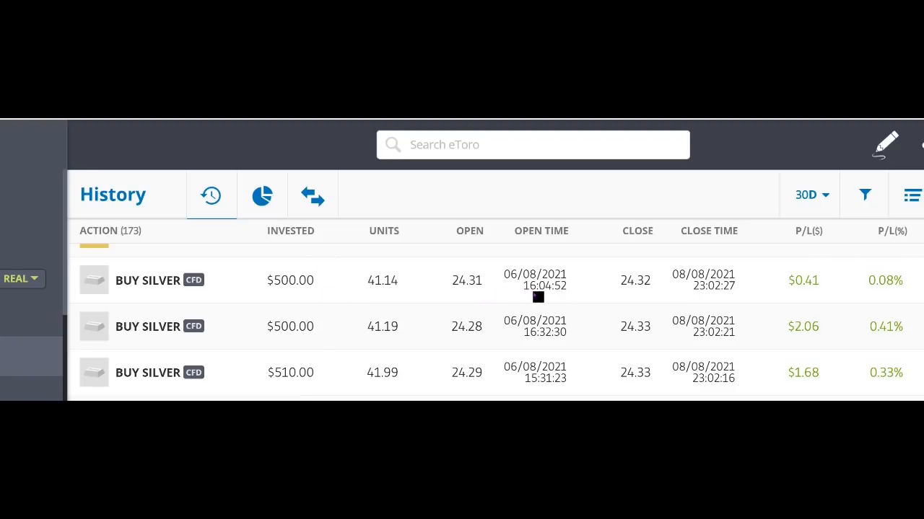
mouse_move(548, 364)
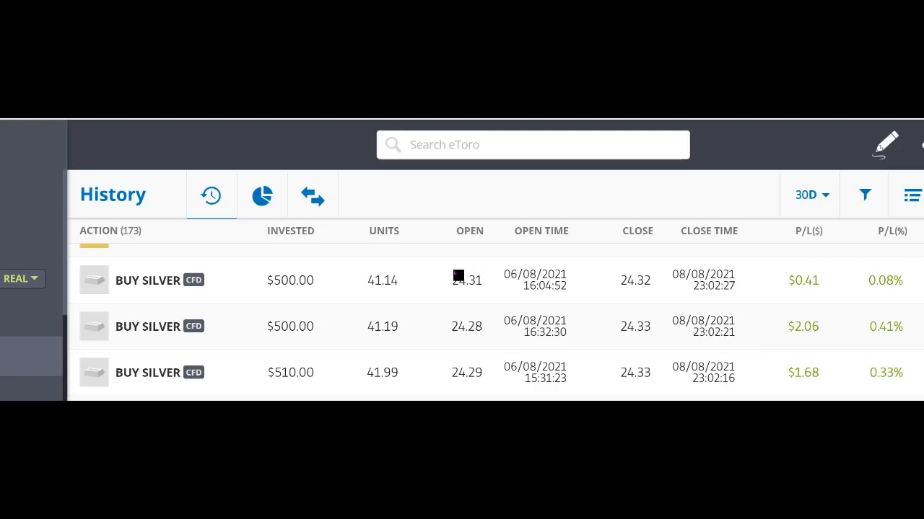
mouse_move(446, 360)
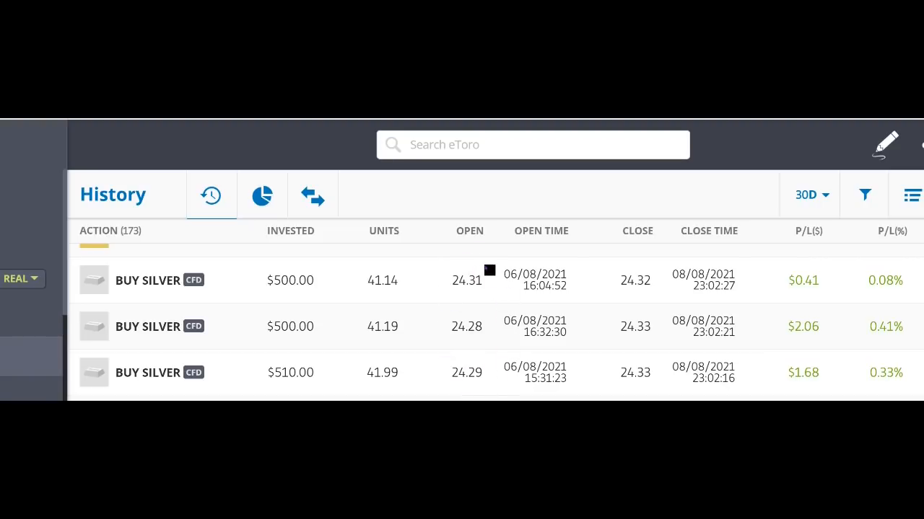
mouse_move(535, 384)
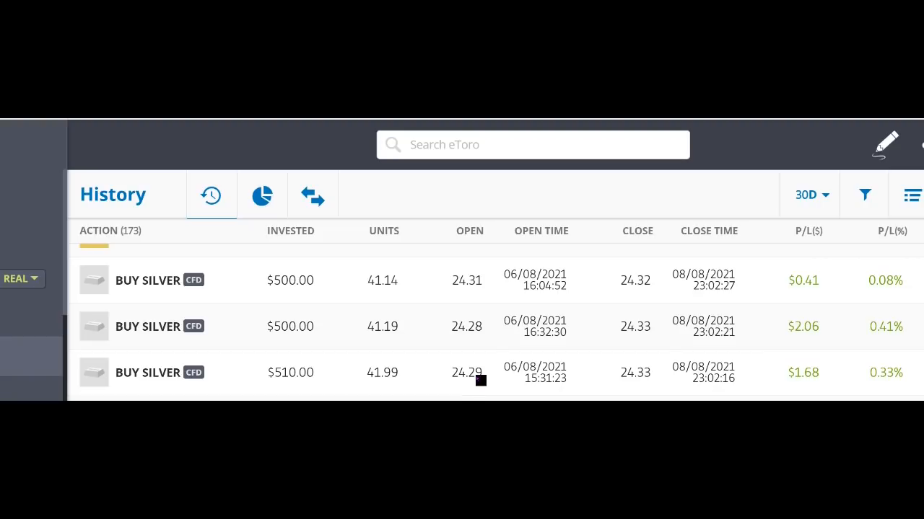
mouse_move(487, 280)
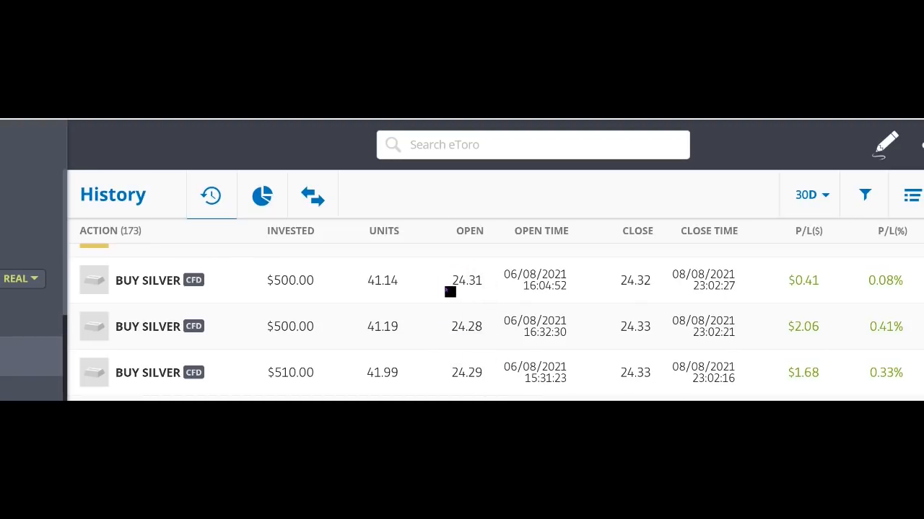
mouse_move(482, 367)
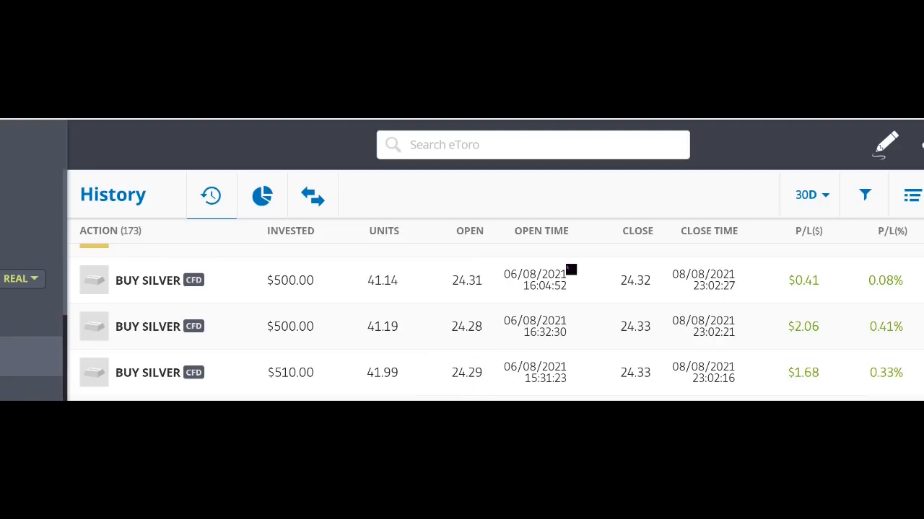
mouse_move(543, 281)
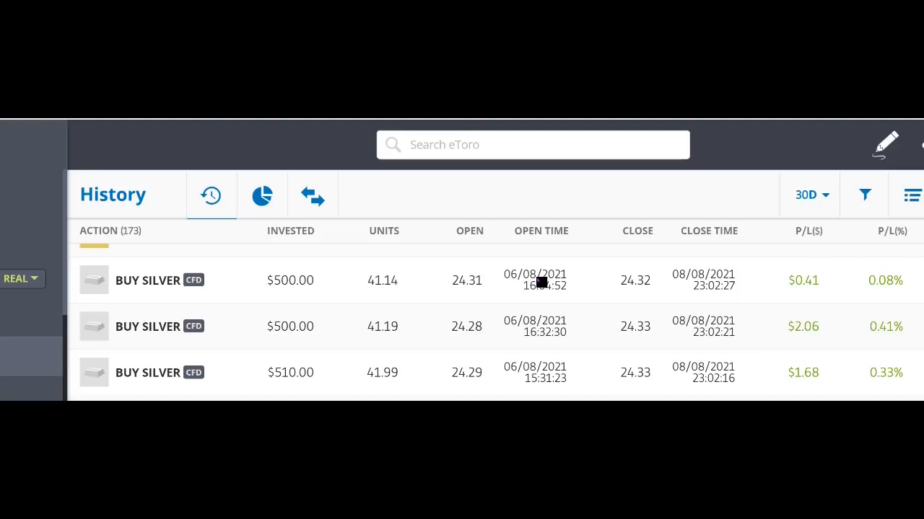
mouse_move(820, 286)
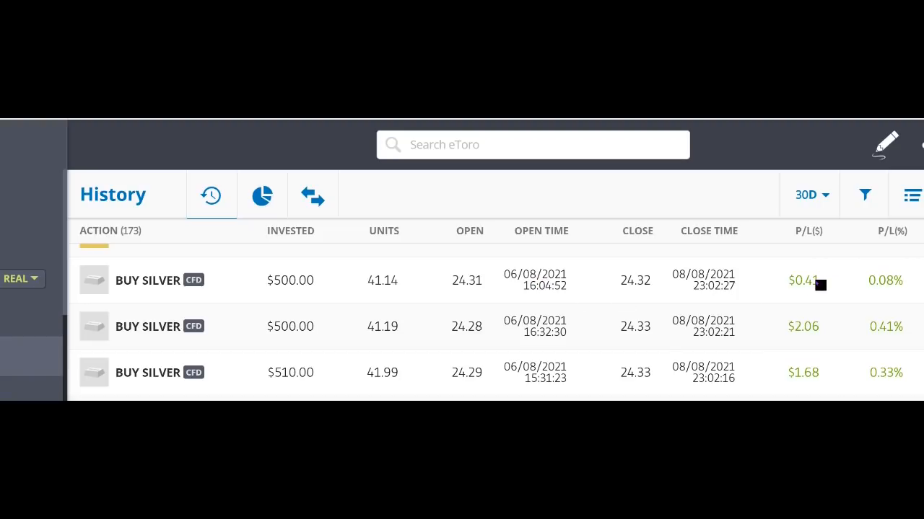
mouse_move(822, 289)
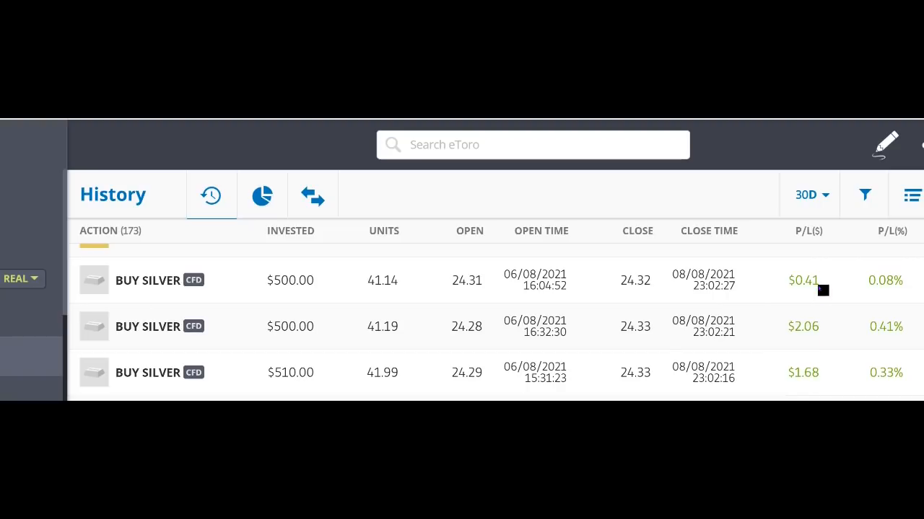
mouse_move(808, 384)
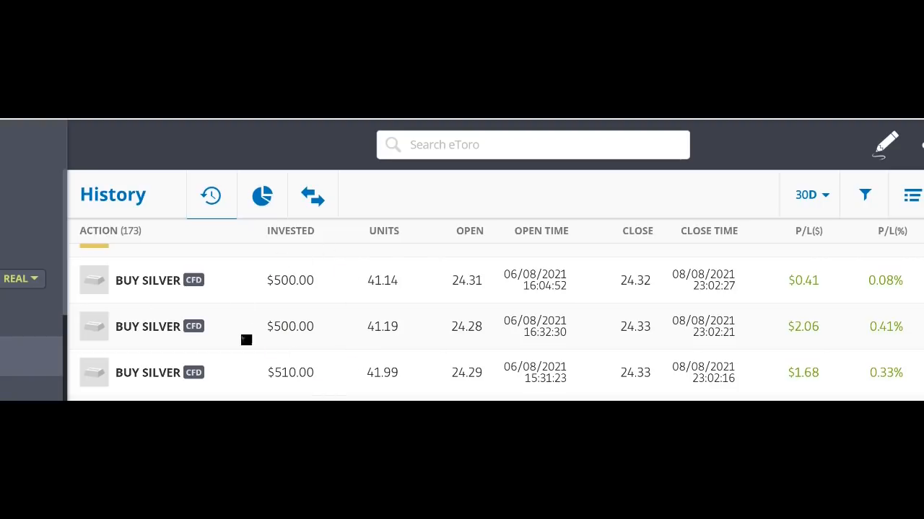
mouse_move(269, 361)
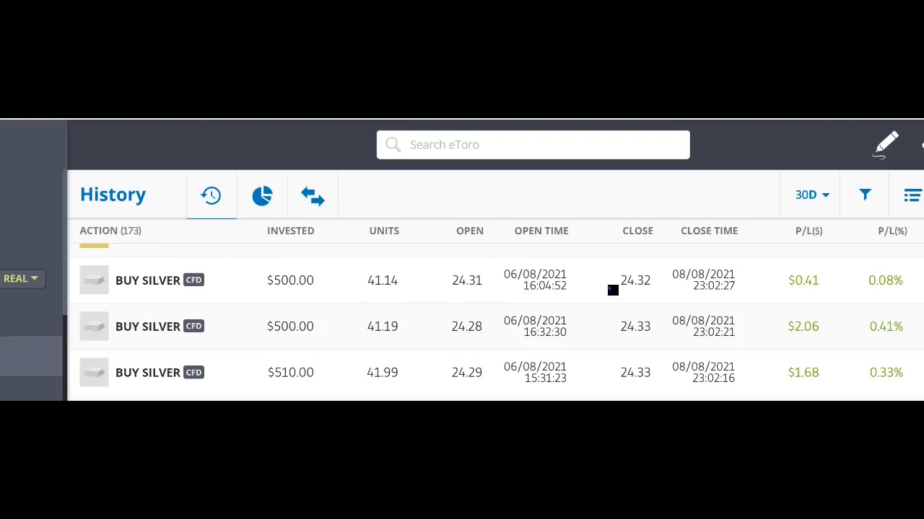
mouse_move(604, 323)
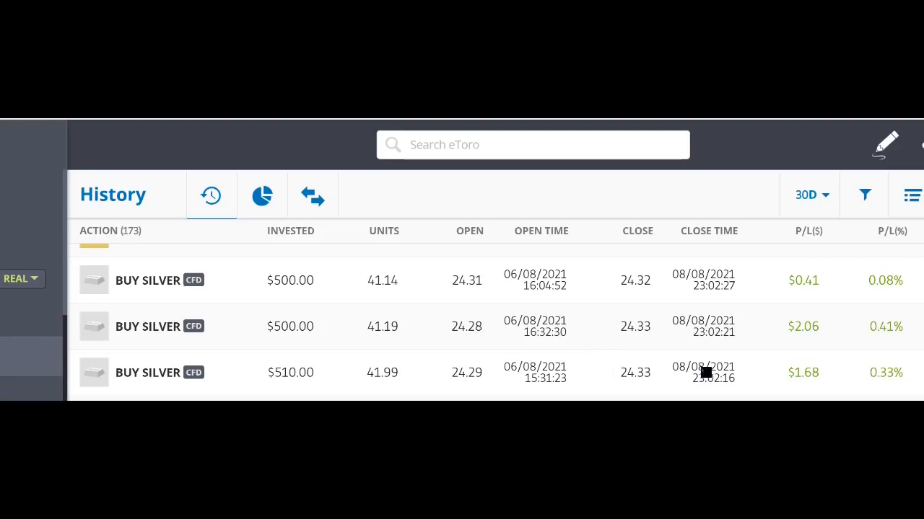
mouse_move(649, 382)
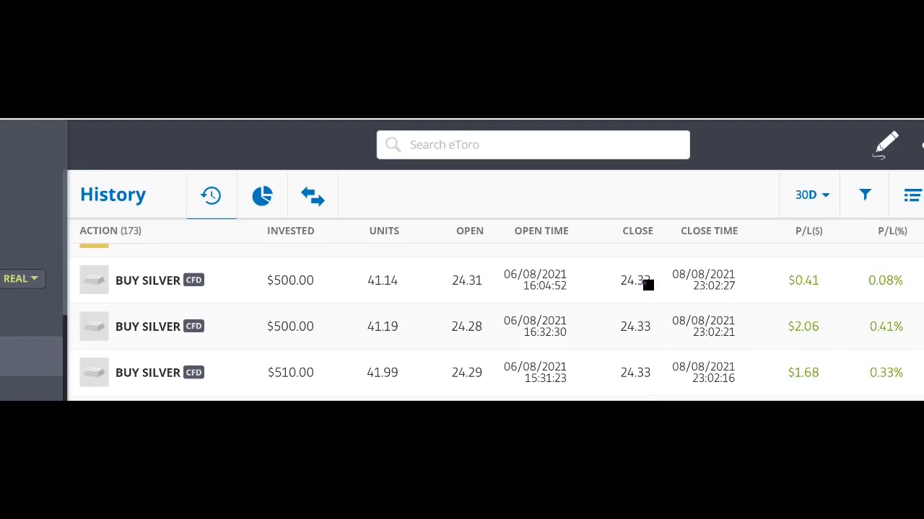
mouse_move(656, 342)
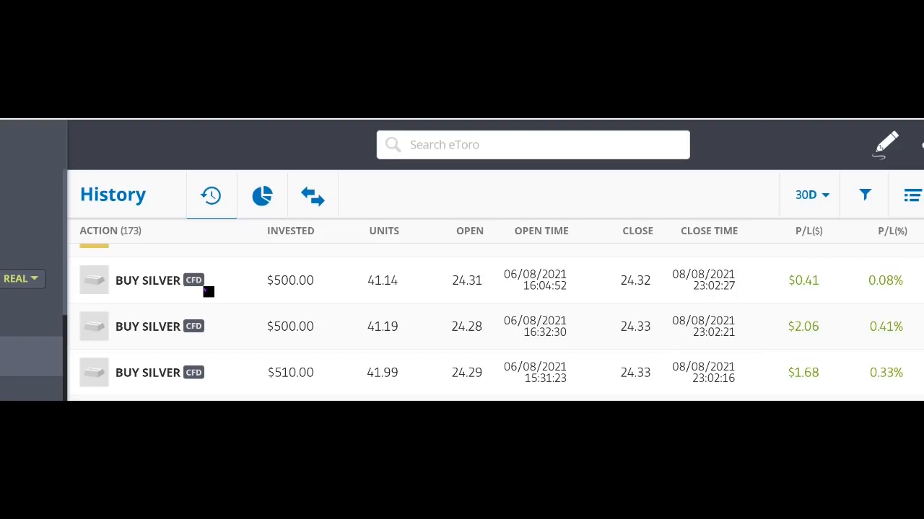
mouse_move(347, 296)
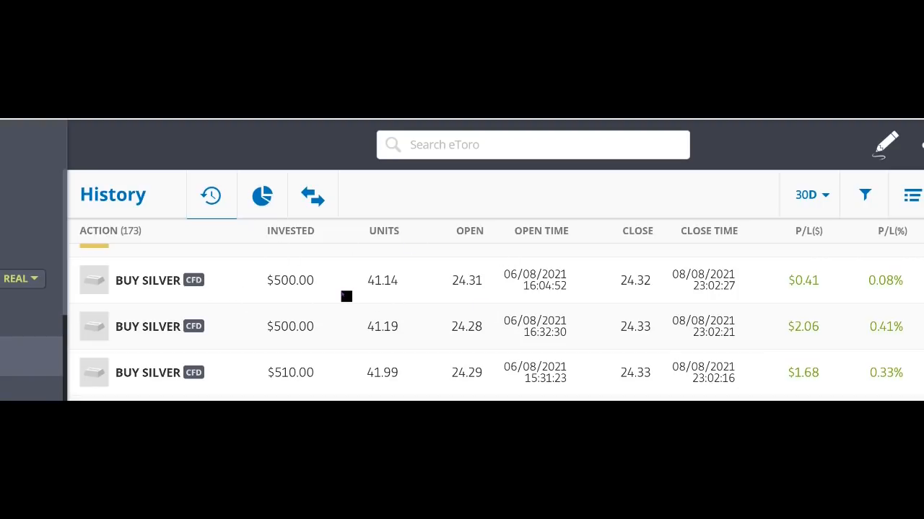